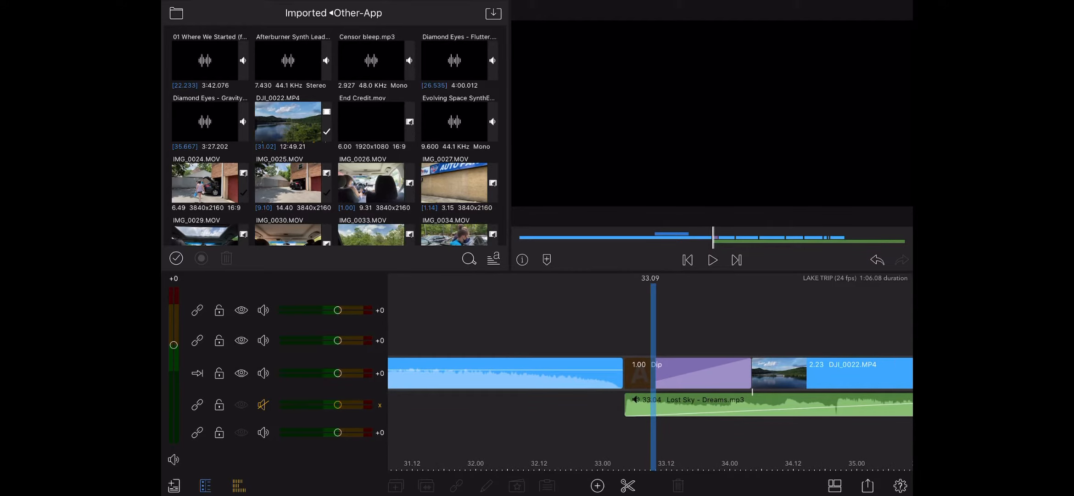
- Switch the media sources panel to Transitions and browse down through Variety, Wipes, Slides and Pushes
click(177, 12)
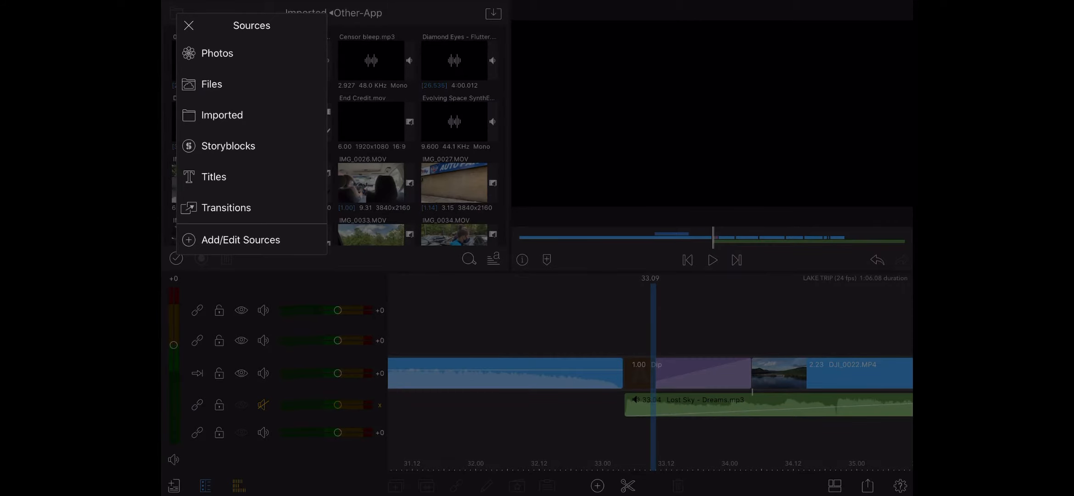
click(227, 208)
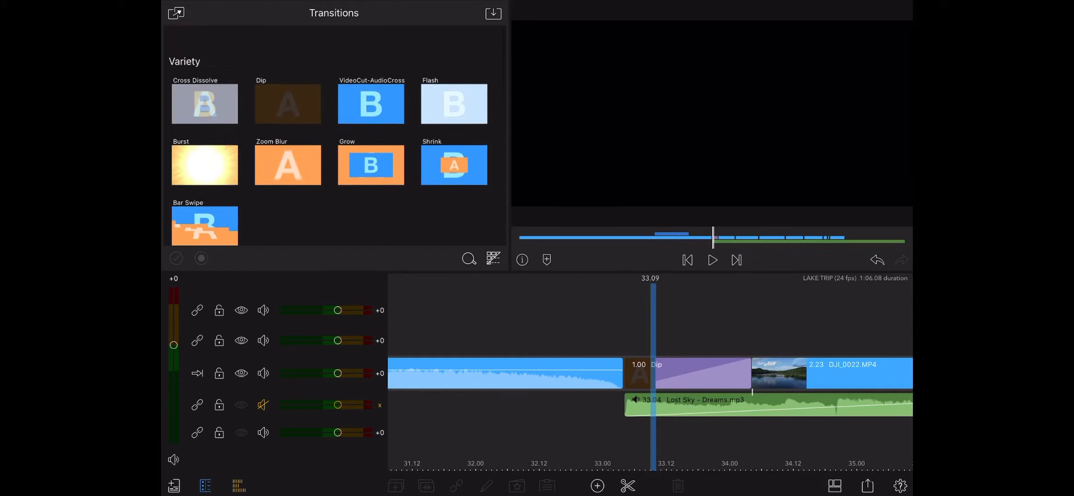
scroll(down, 3)
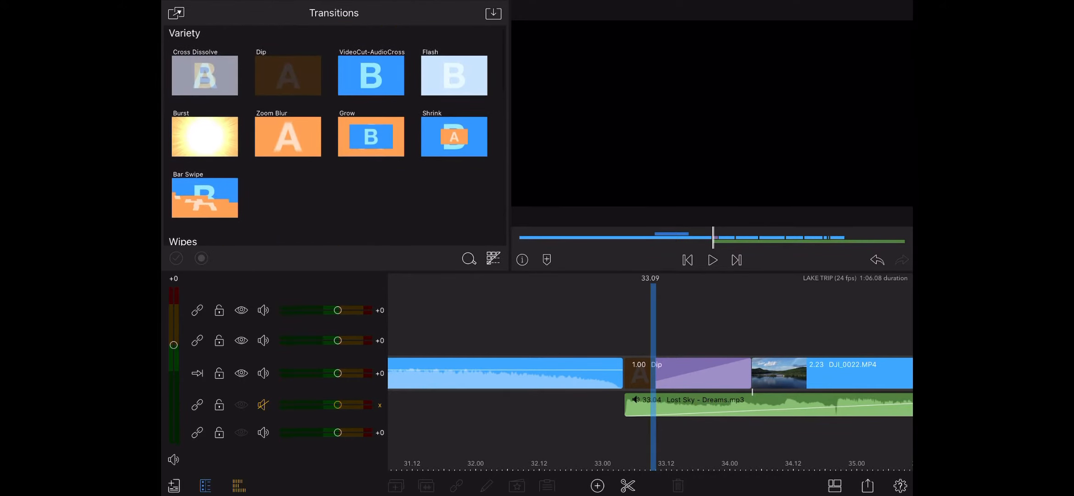
scroll(down, 3)
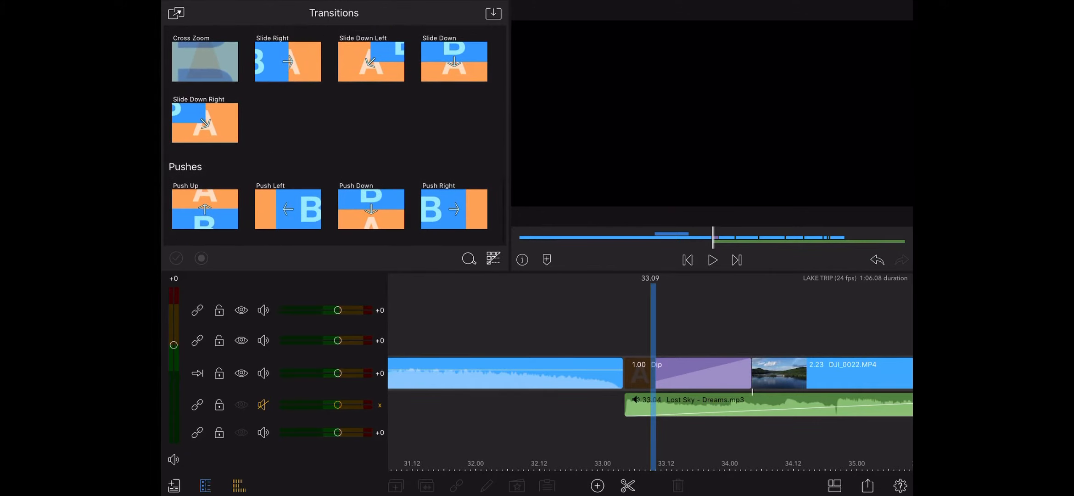
- Play the timeline from before the Dip transition and stop on the DJI_0022 lake clip
scroll(up, 3)
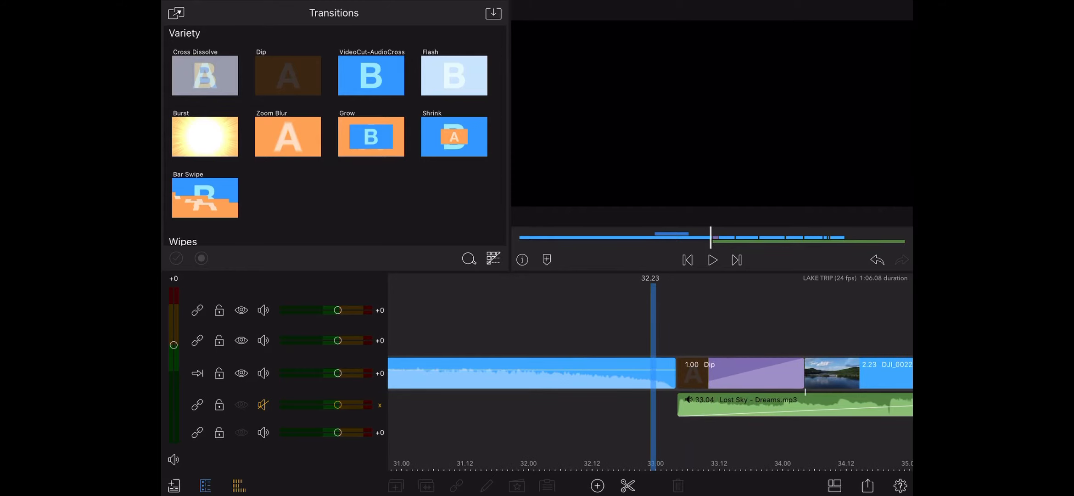
click(712, 260)
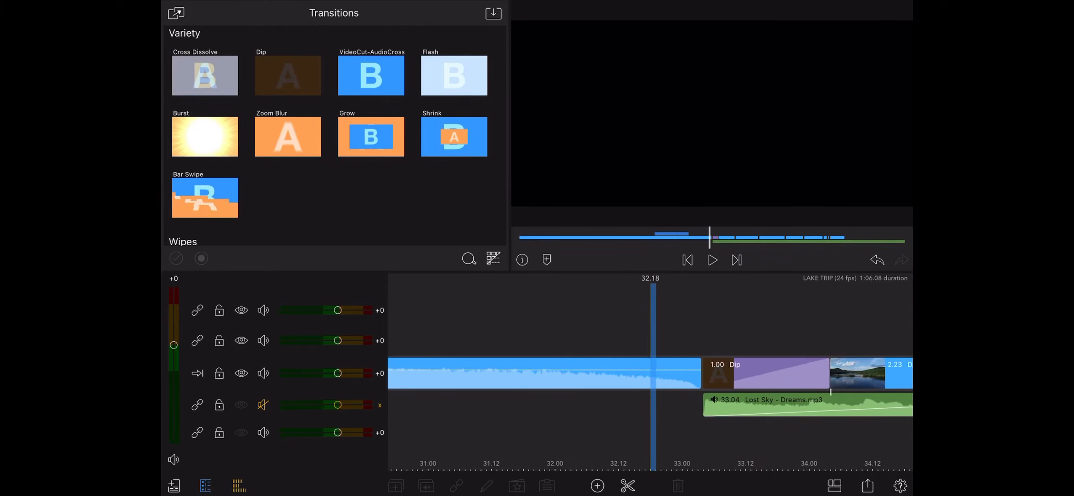
click(711, 260)
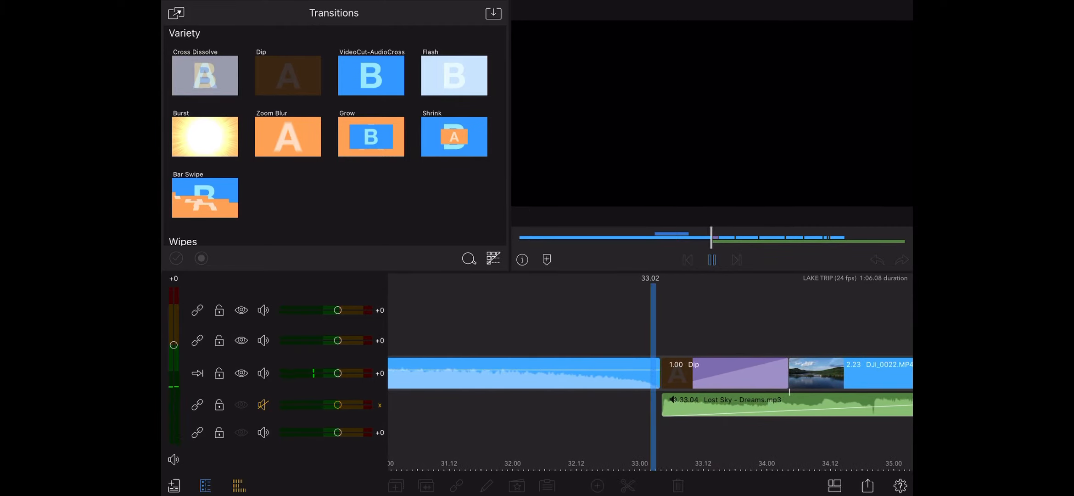
click(711, 260)
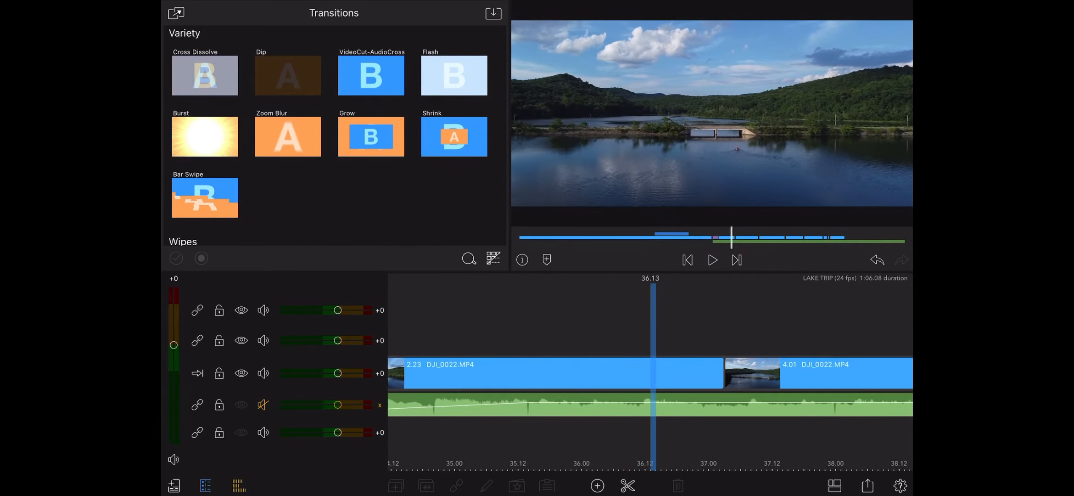
- Place Wipe Left on the cut between the DJI_0022 drone clips near 36.15
scroll(right, 3)
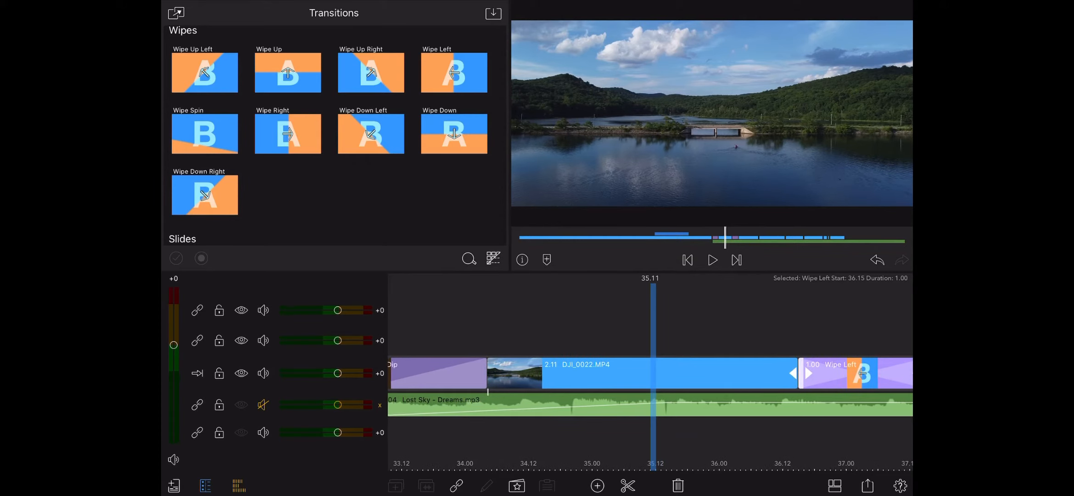
click(711, 260)
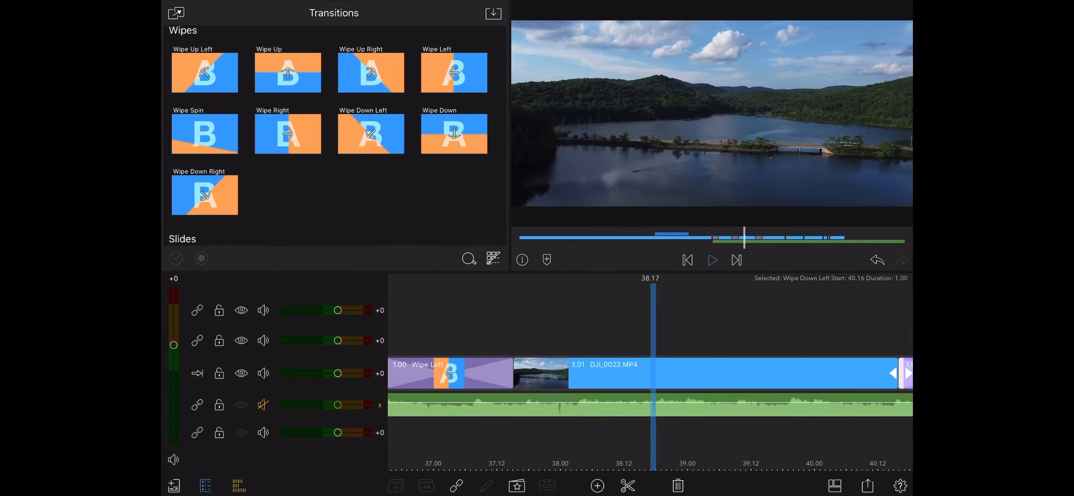
- Preview playback through the Wipe Down Left transition near 40.16, then stop
click(711, 260)
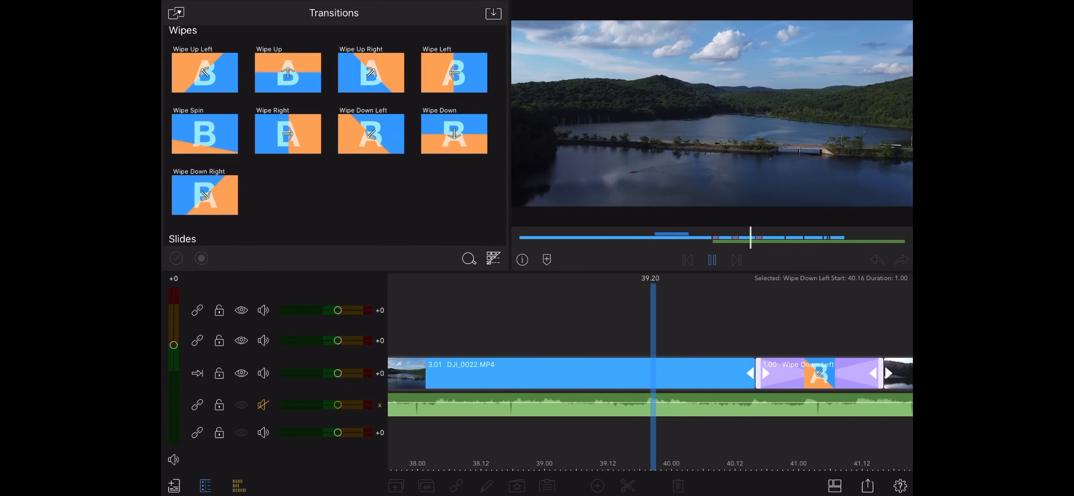
scroll(right, 3)
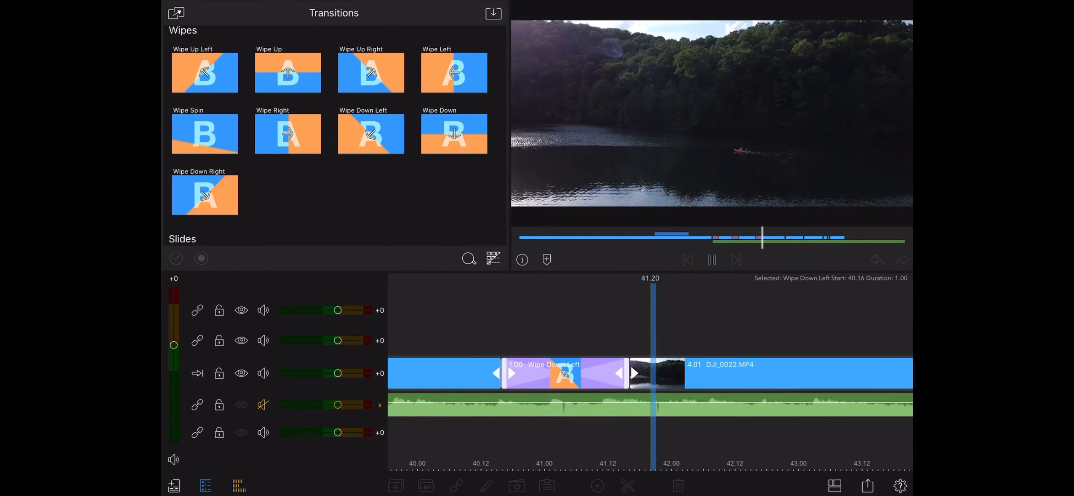
click(712, 260)
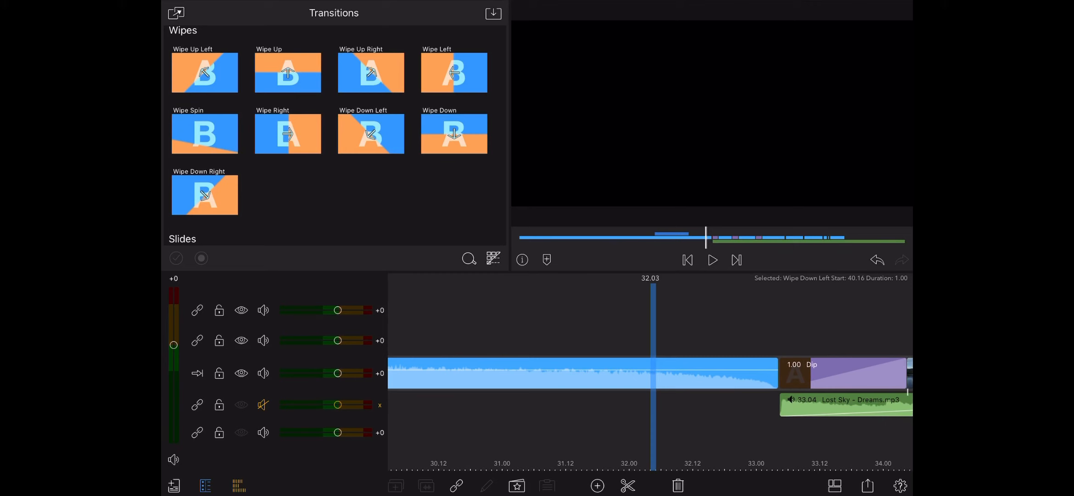
scroll(right, 3)
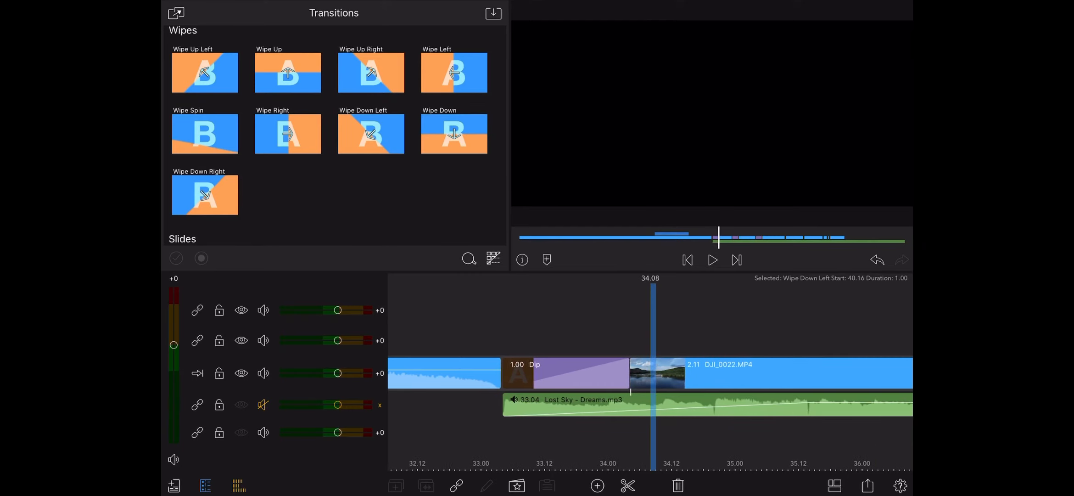
scroll(right, 3)
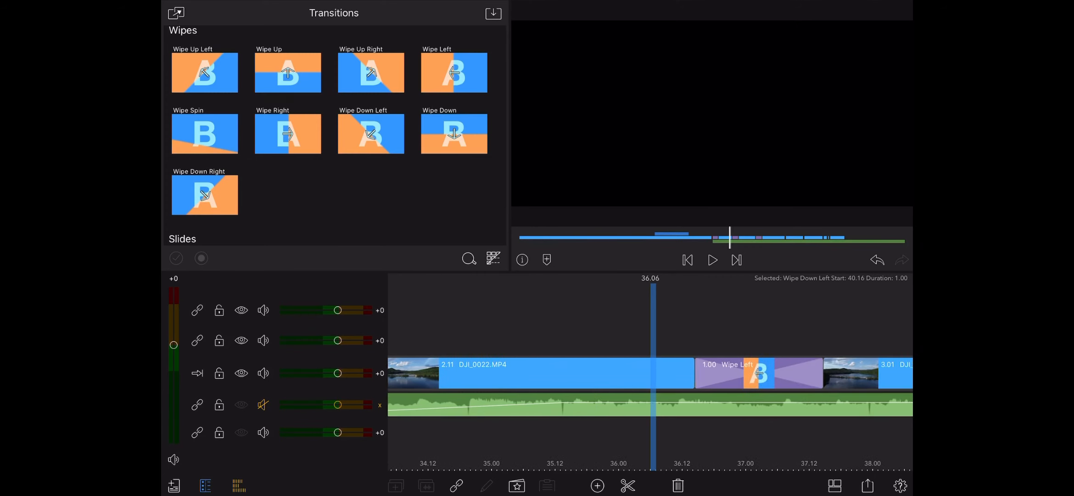